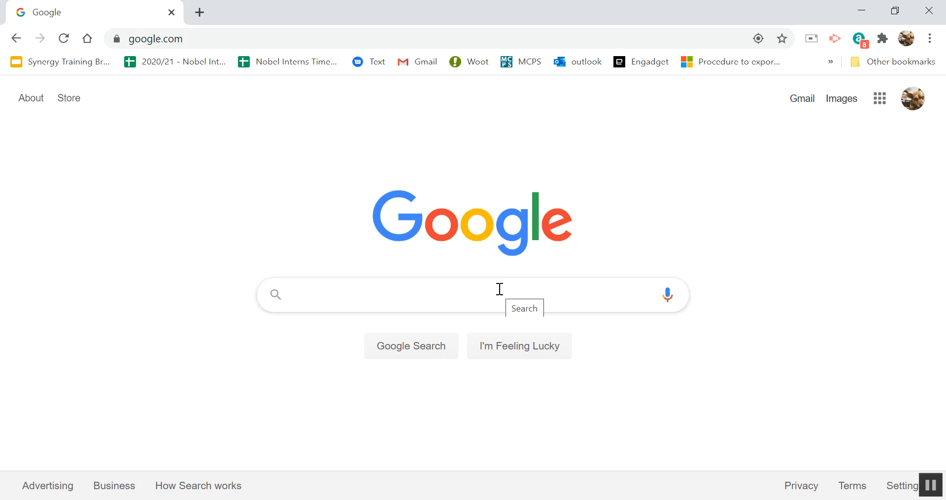
mouse_move(452, 306)
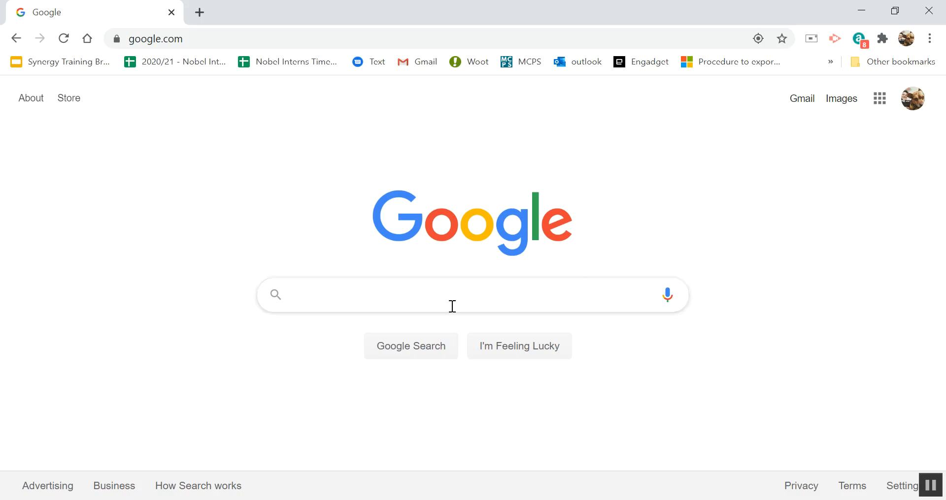
Search Google for 'replit' to reach Repl.it and start a new repl
text(replit)
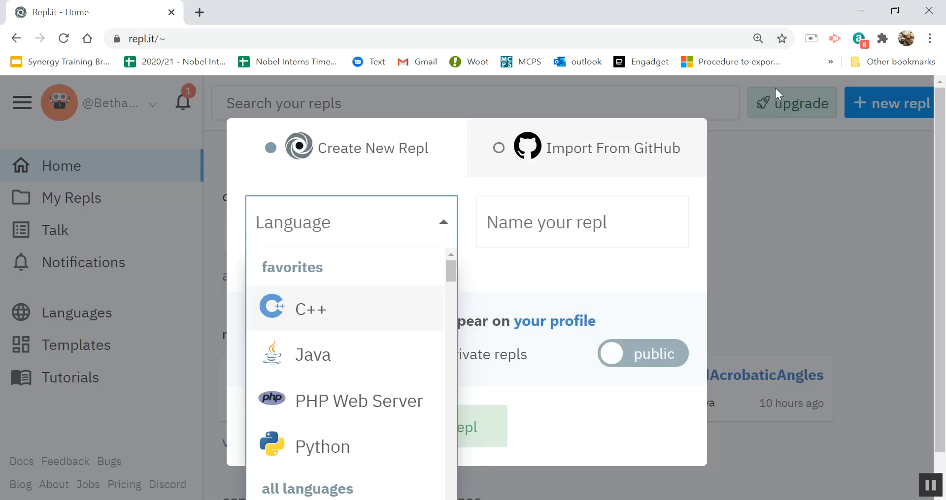
Create a Java repl with the default name CompatibleKosherExecutables
click(312, 354)
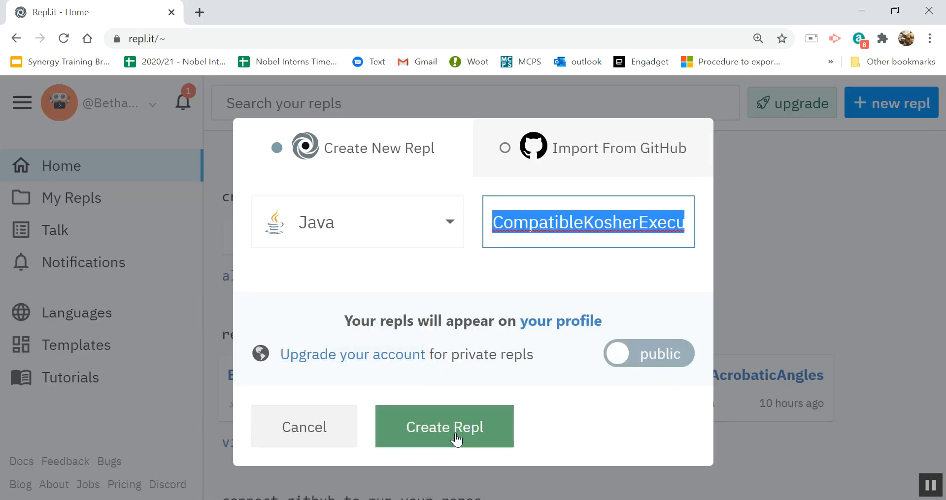
click(444, 427)
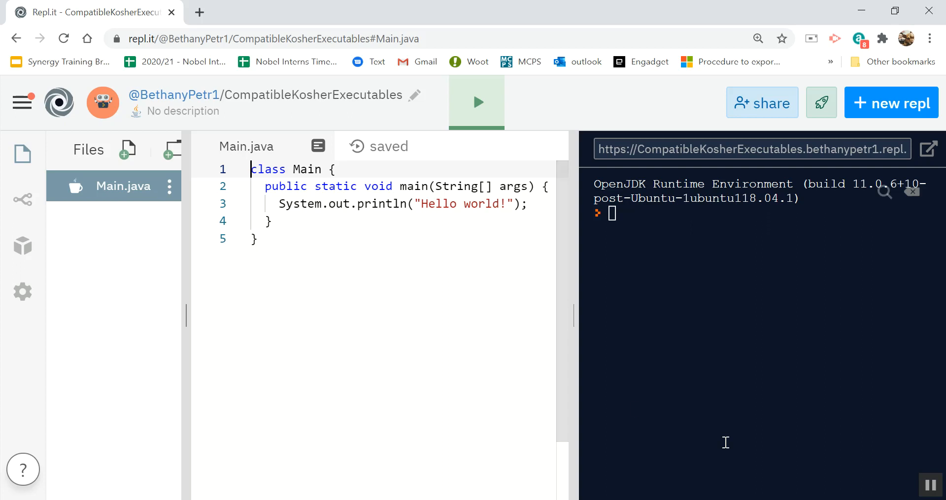
mouse_move(271, 250)
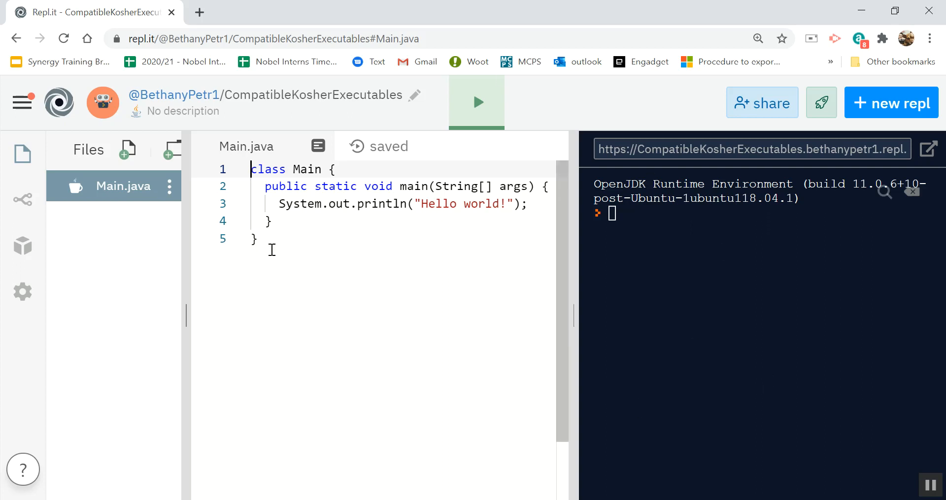
mouse_move(260, 199)
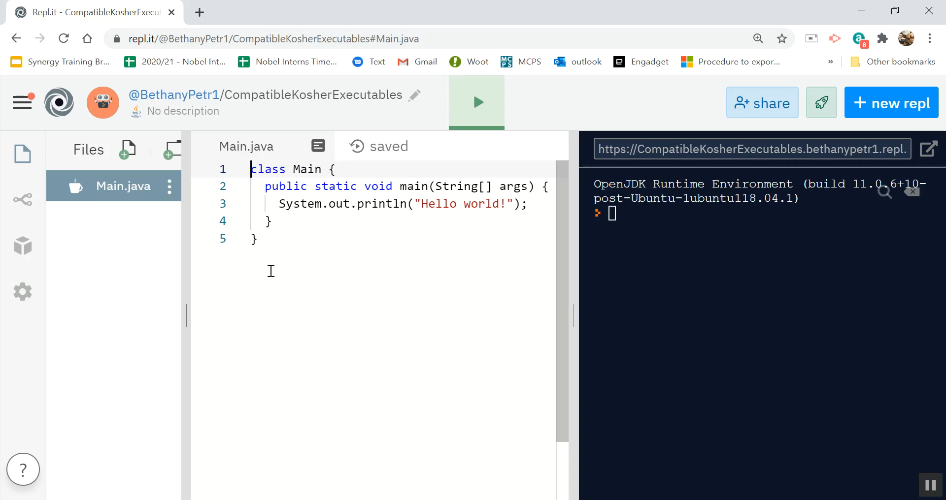
mouse_move(386, 151)
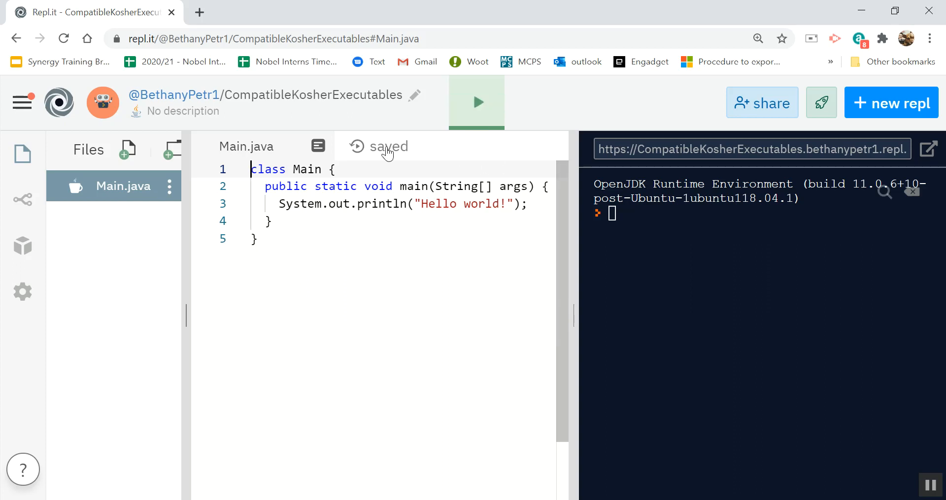
Run the starter Hello world Main.java program
click(476, 101)
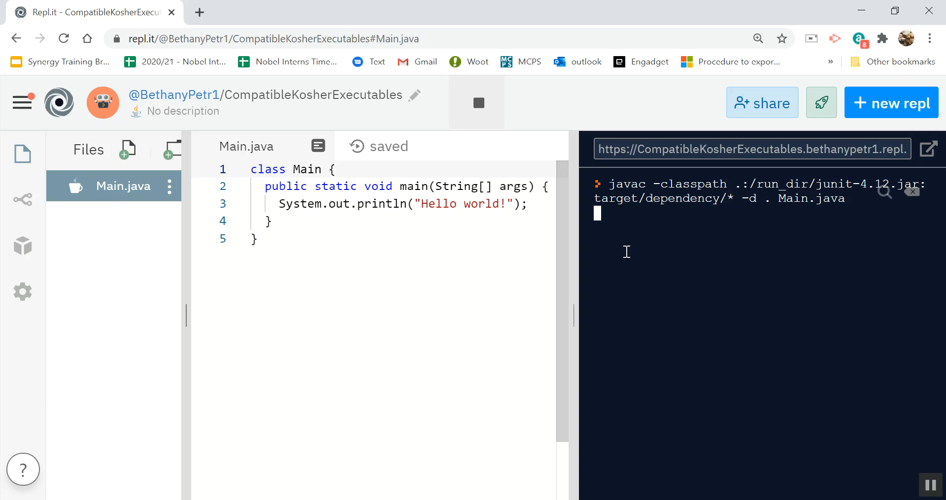
mouse_move(664, 259)
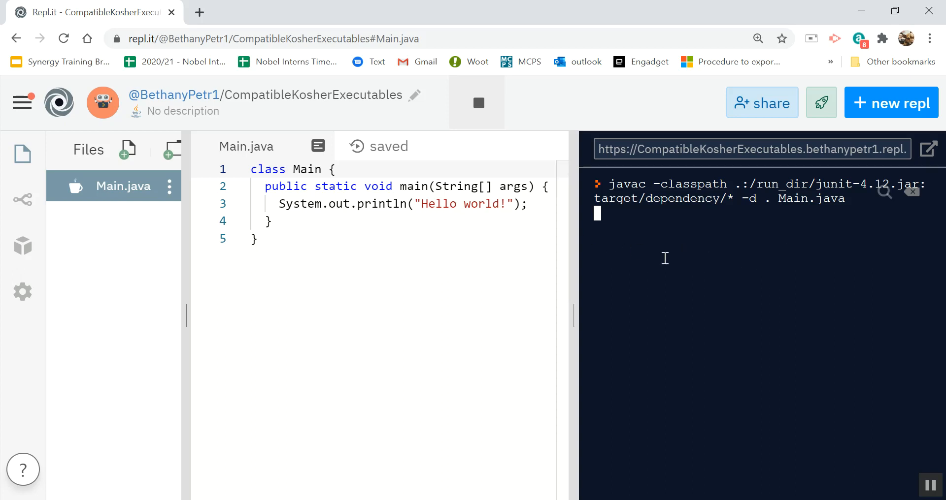
mouse_move(625, 240)
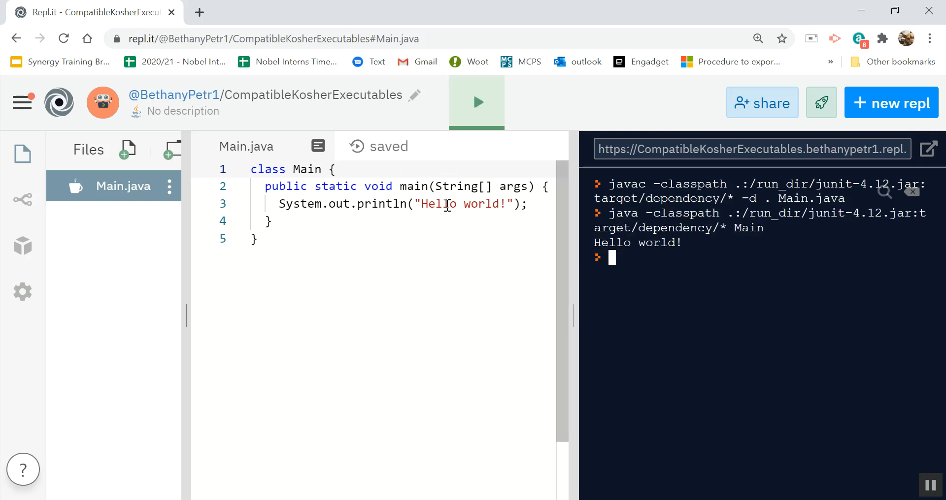
mouse_move(140, 280)
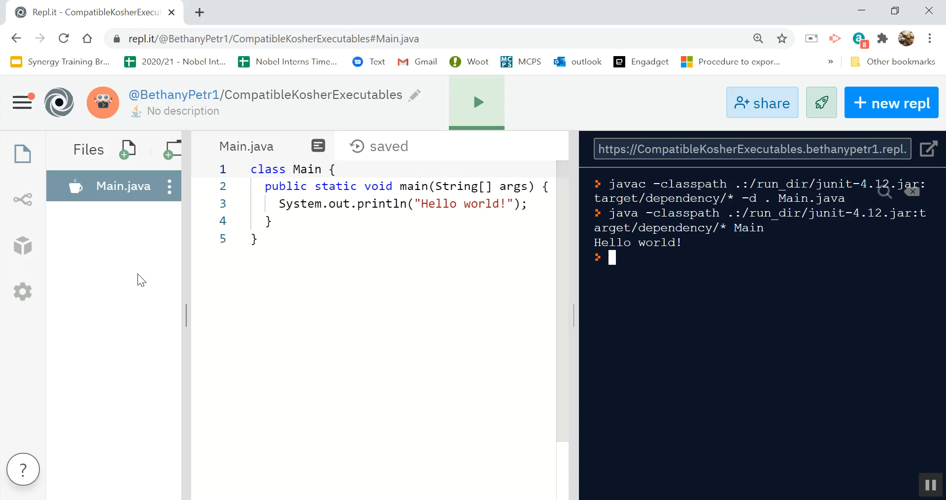
mouse_move(72, 193)
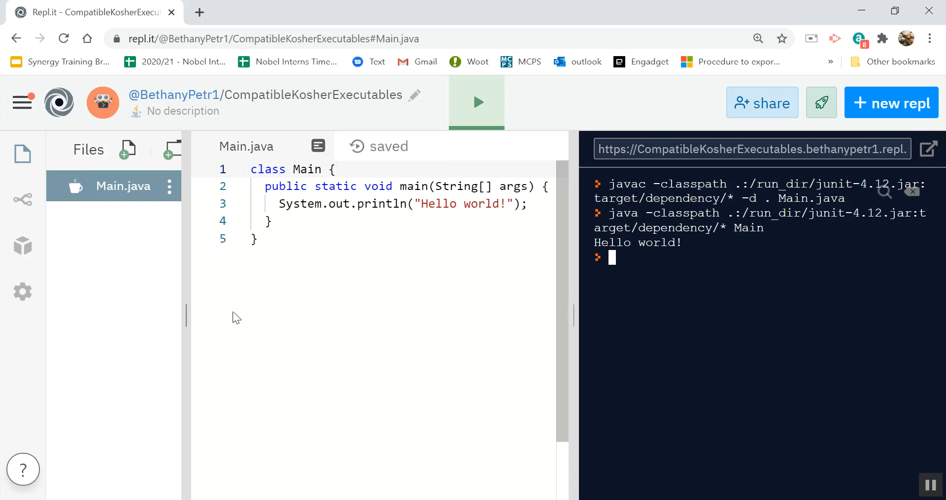
mouse_move(123, 254)
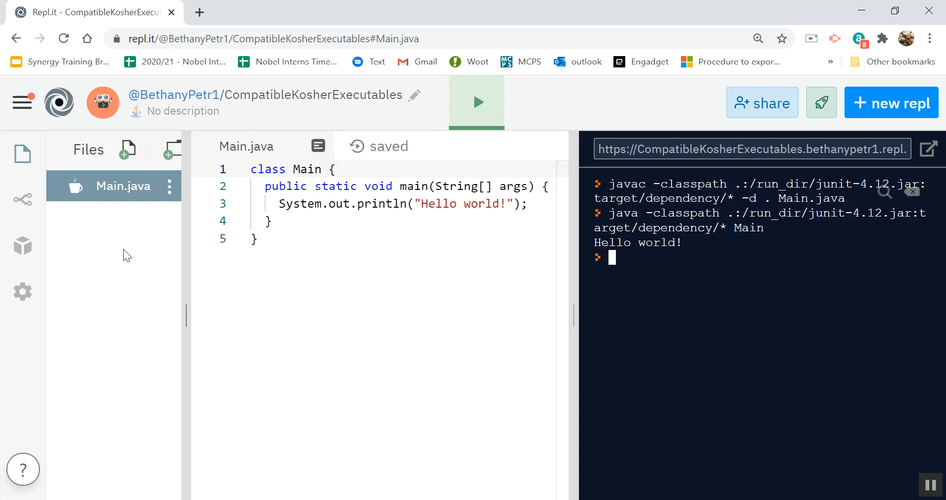
mouse_move(172, 151)
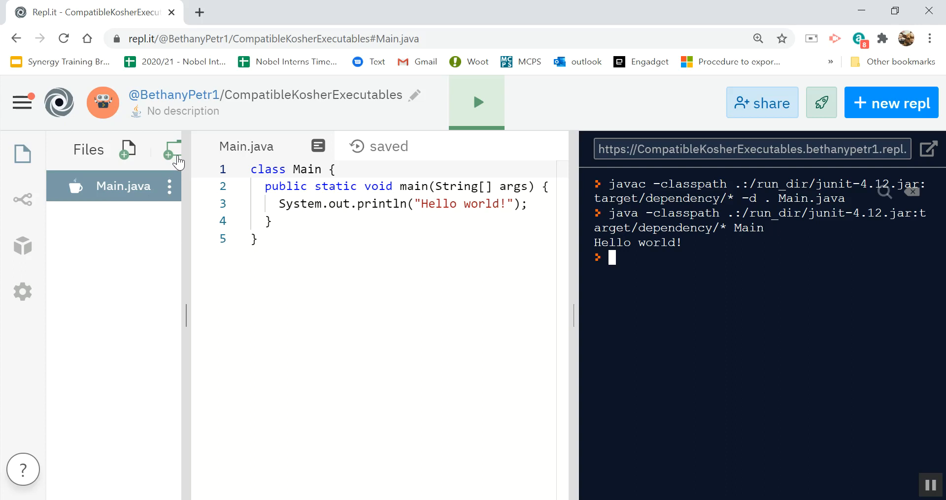
Add a new file named Example.java and place the cursor in its editor
click(125, 150)
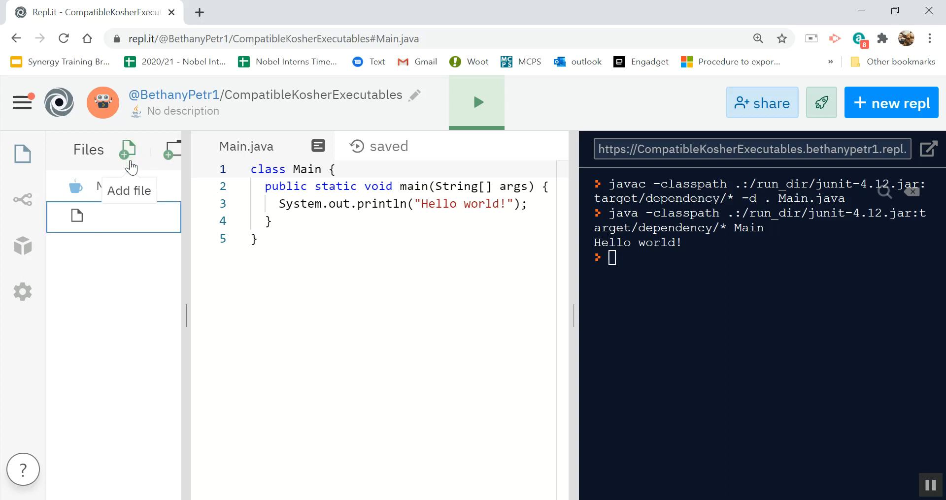
text(Exam)
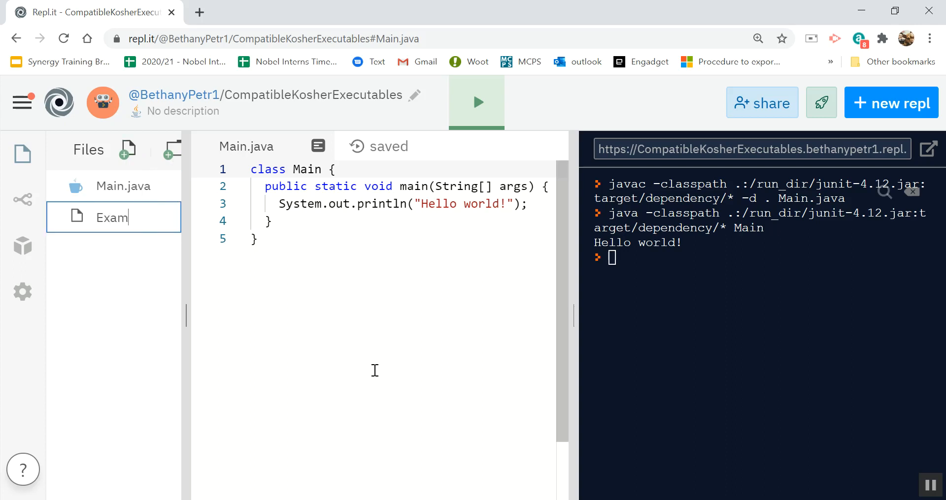
text(ple.java)
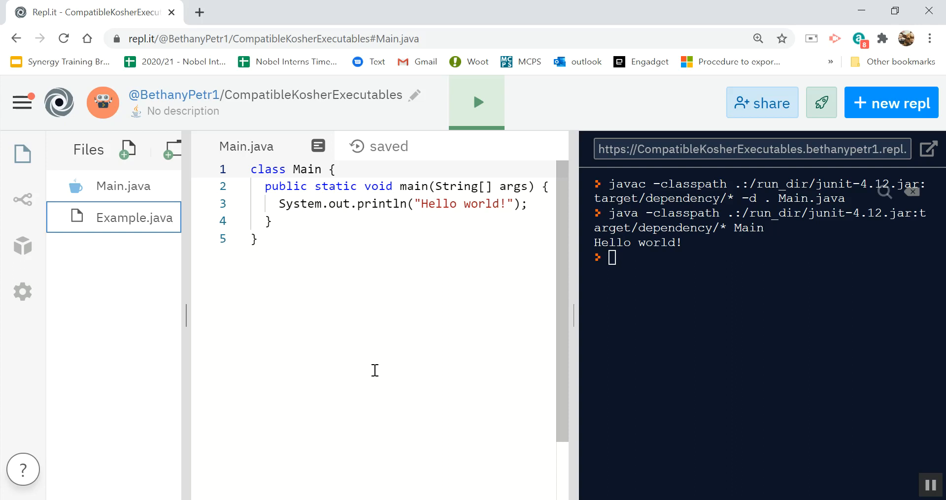
click(134, 218)
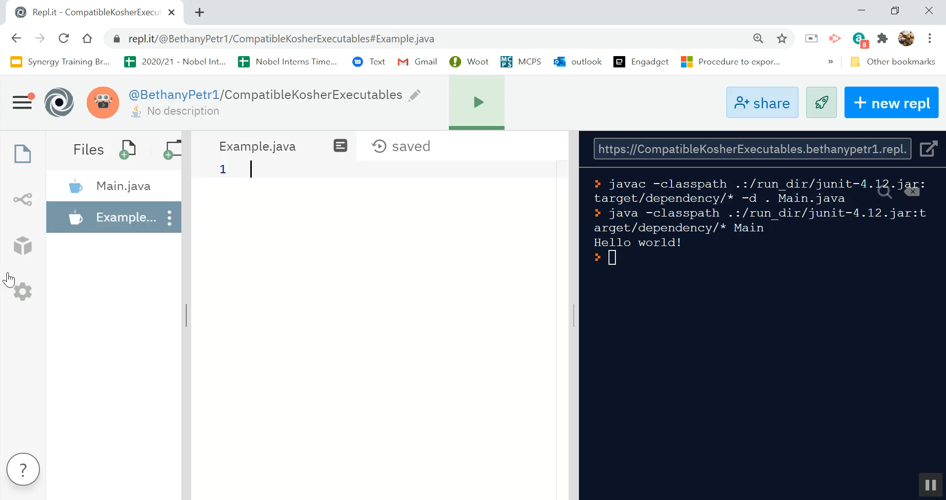
mouse_move(124, 217)
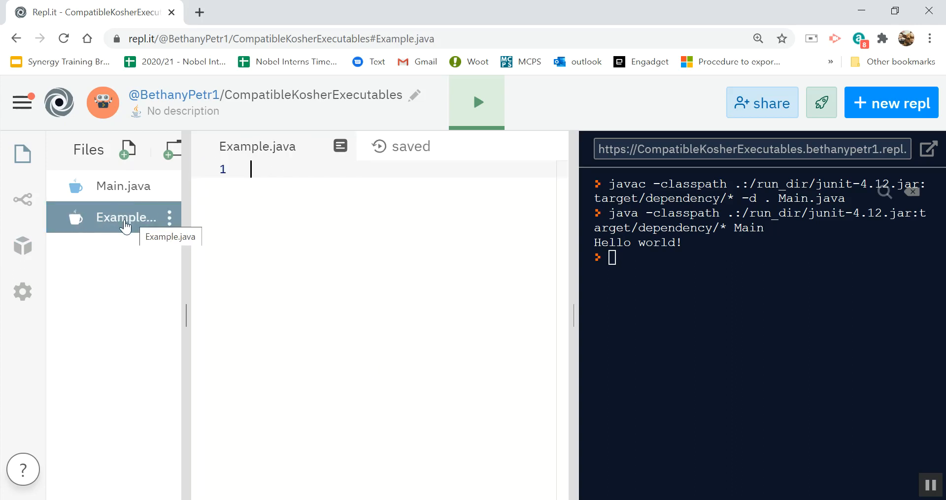
Type the Example class header and static void main(String[] args) signature
text(cla)
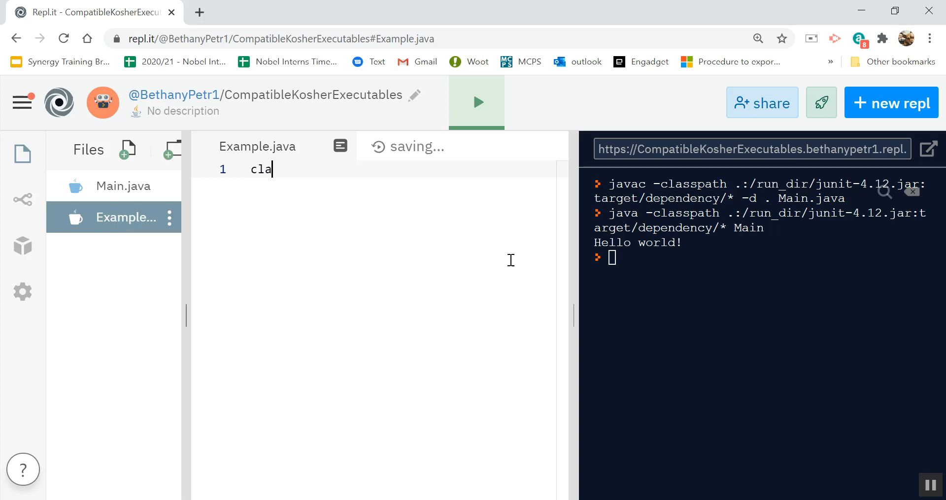
text(ss Example)
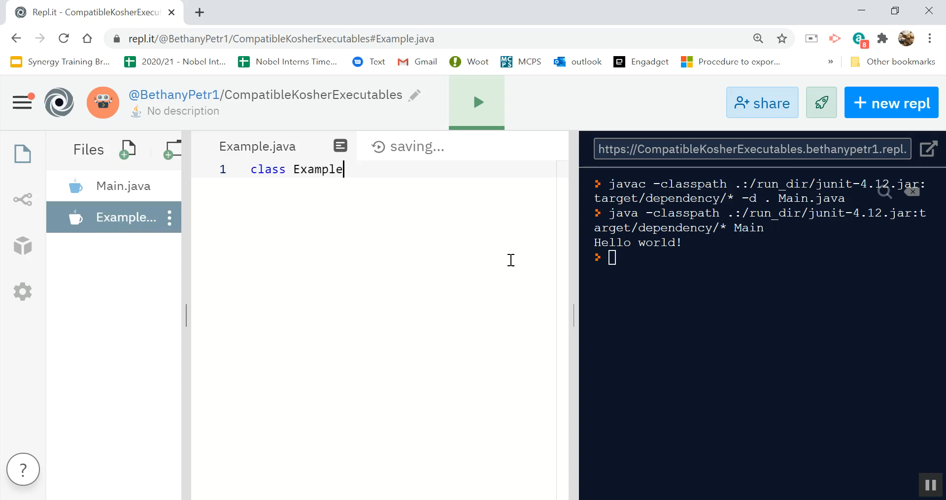
text({)
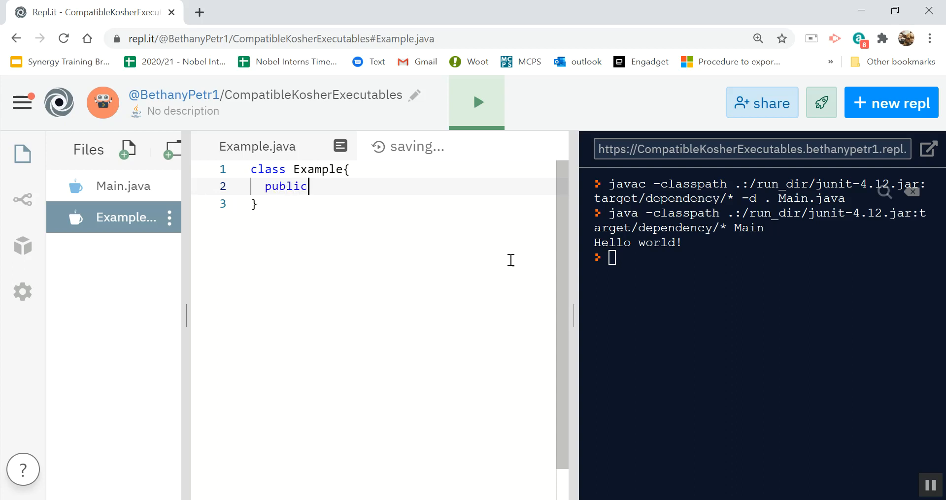
text(static voi)
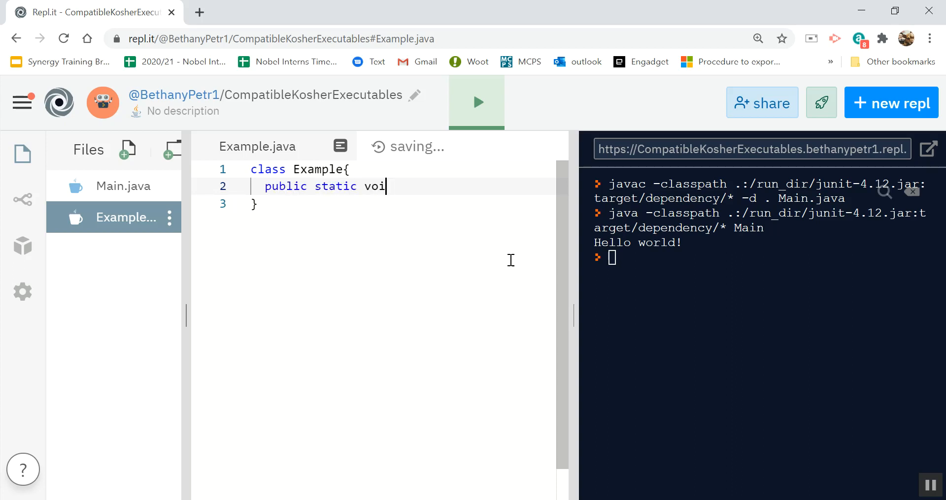
text(d main(String[]))
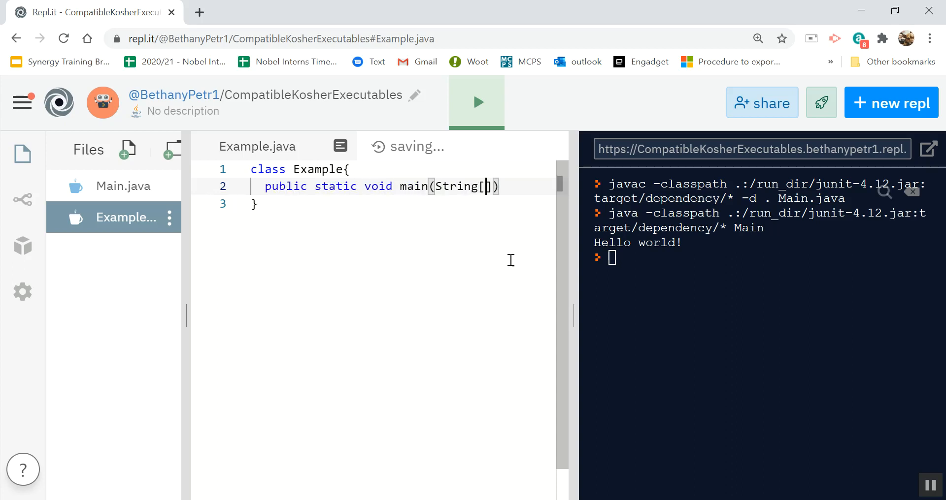
Add System.out.println("Example!"); as the main method's body
text(args){)
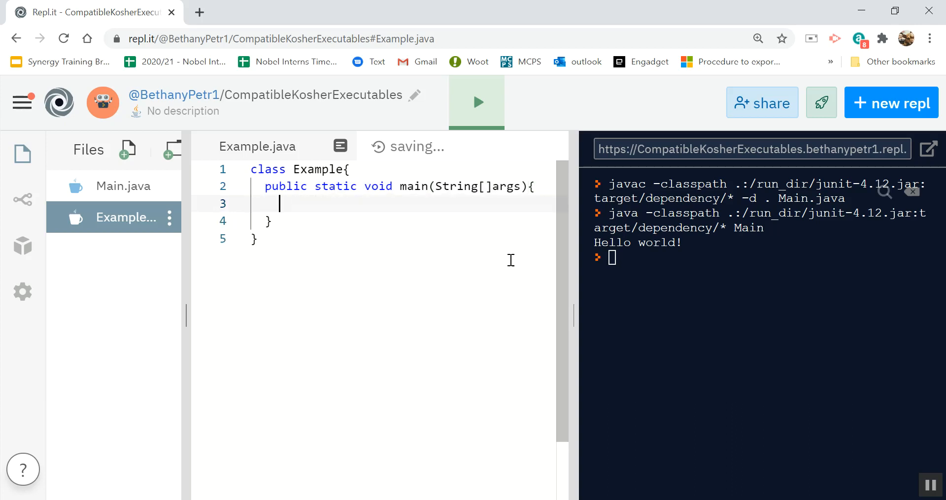
text(System.out.println)
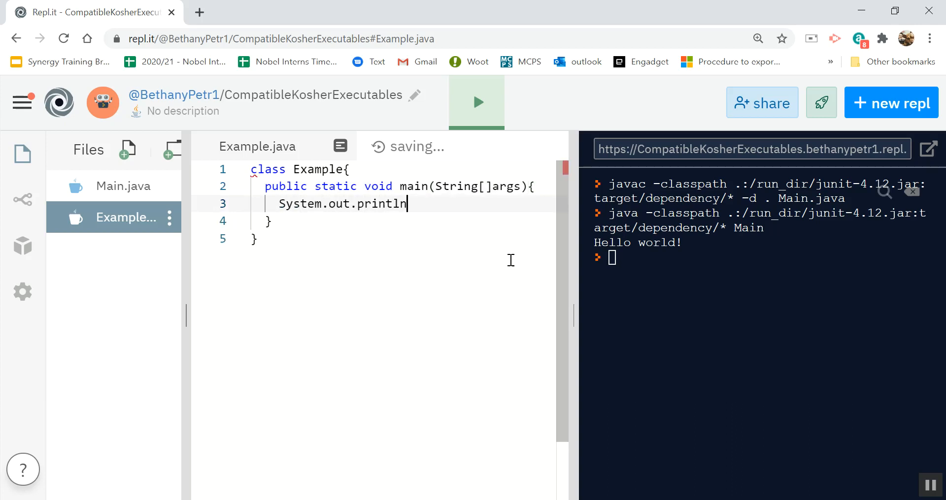
text(("Example!"))
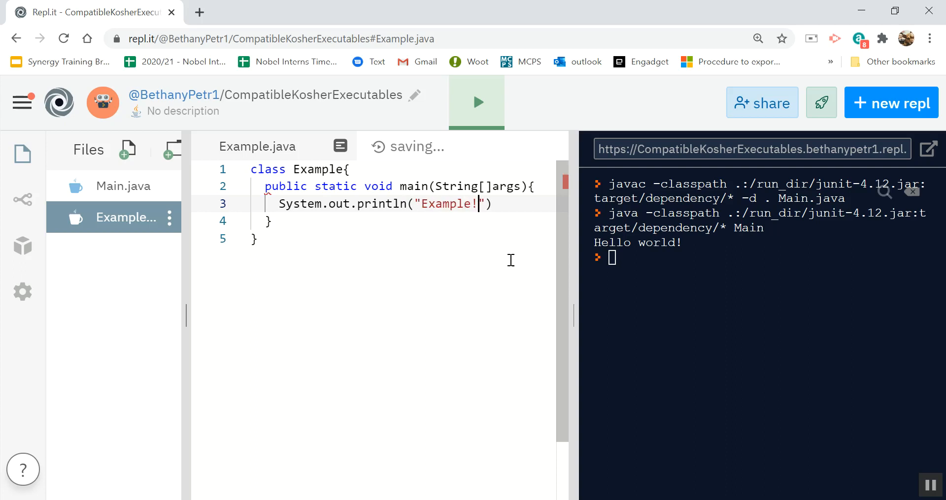
text(;)
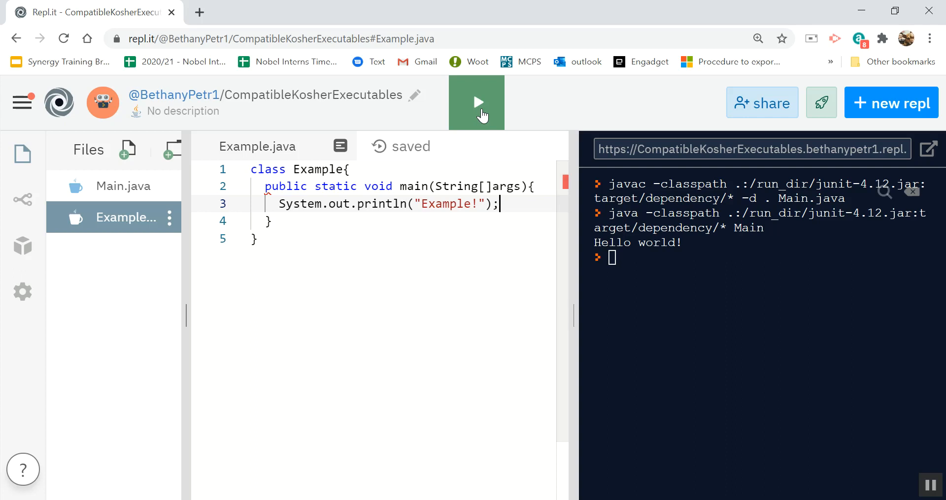
Run the repl, then check Main.java and return to Example.java
click(476, 102)
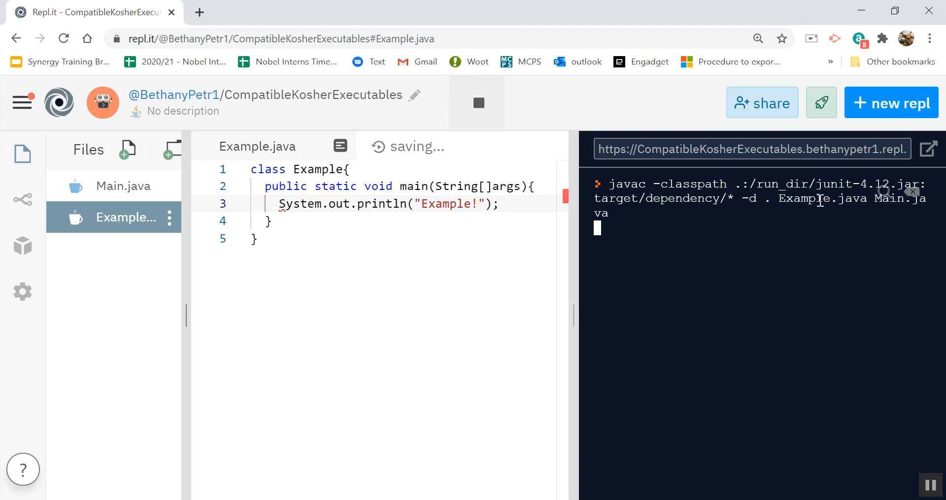
mouse_move(892, 202)
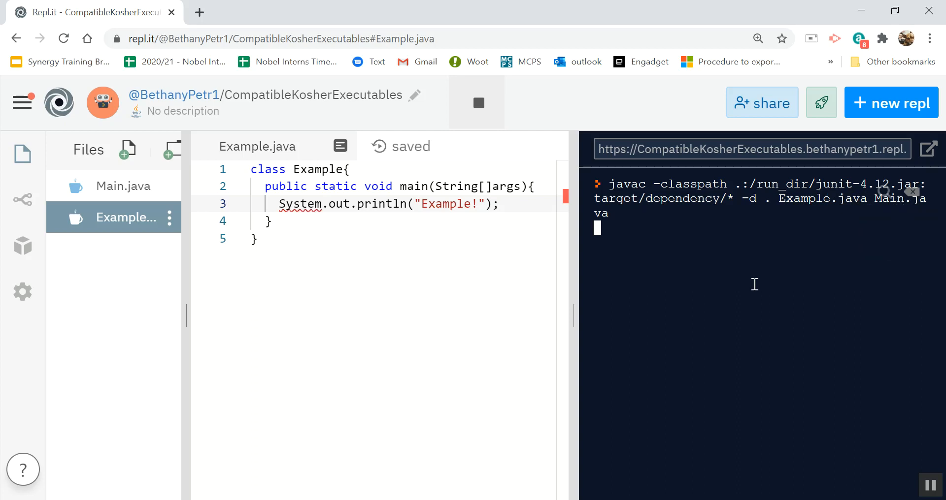
mouse_move(719, 265)
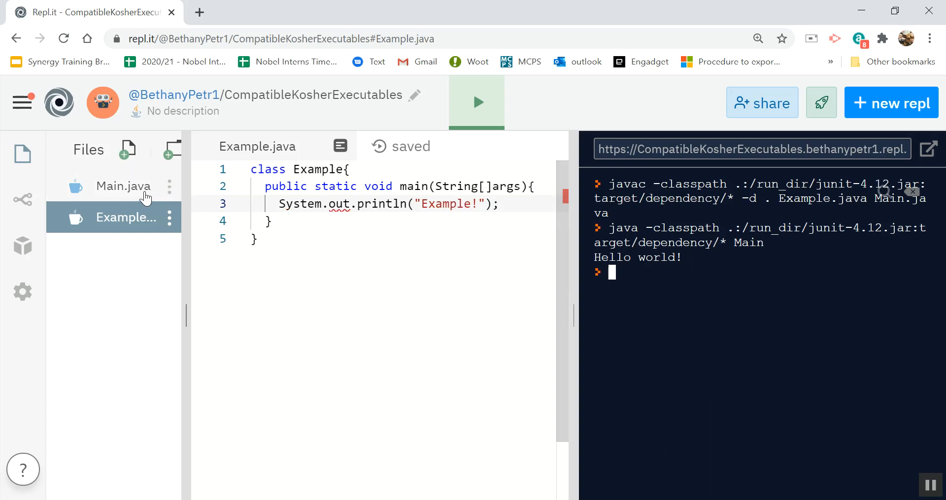
click(123, 186)
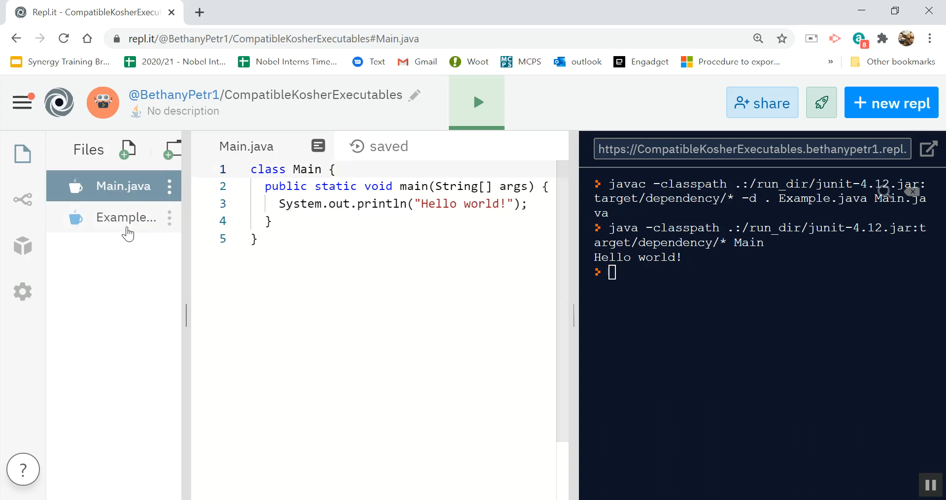
click(126, 217)
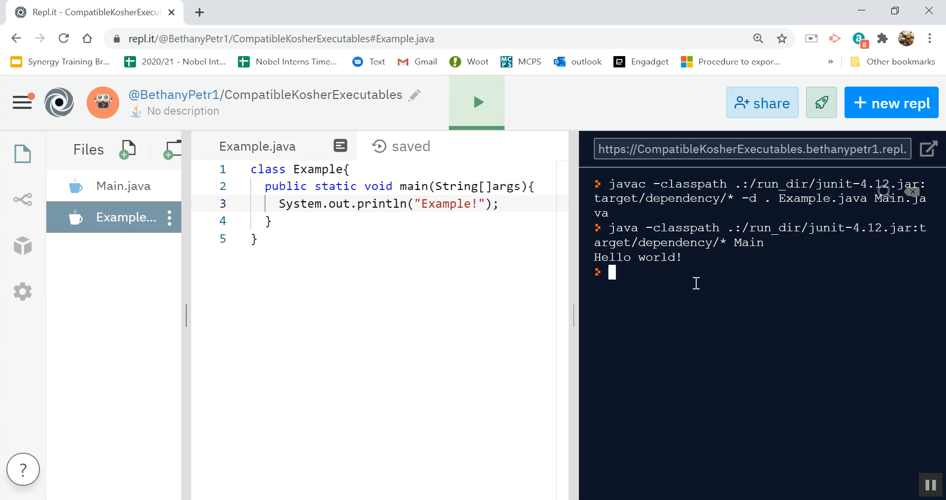
Enter 'java Example' at the console prompt without running it
text(java)
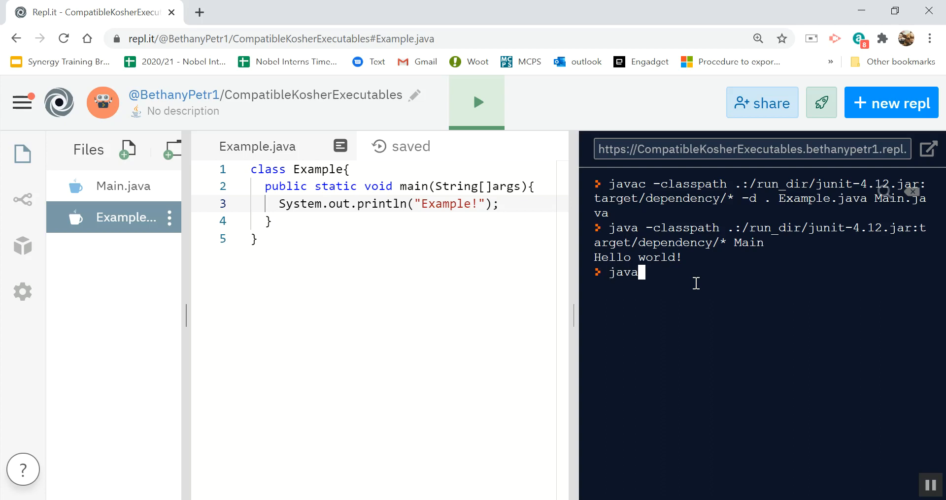
text(Example)
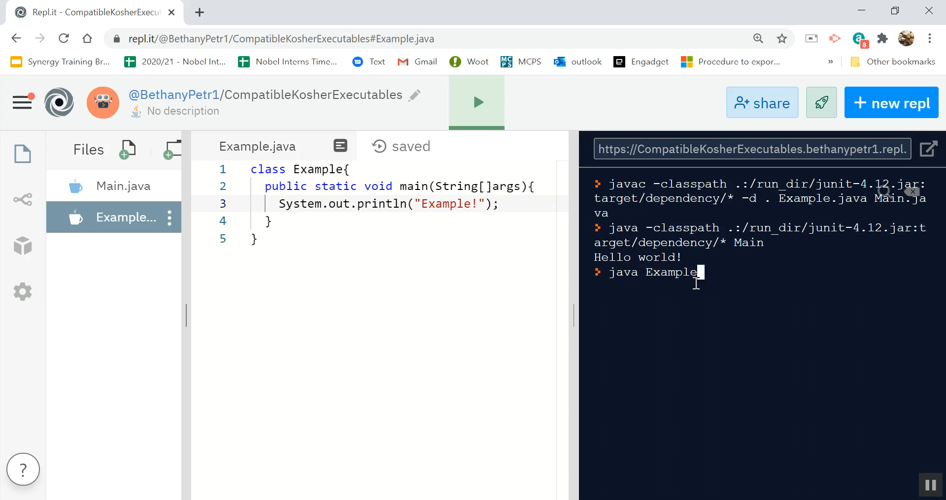